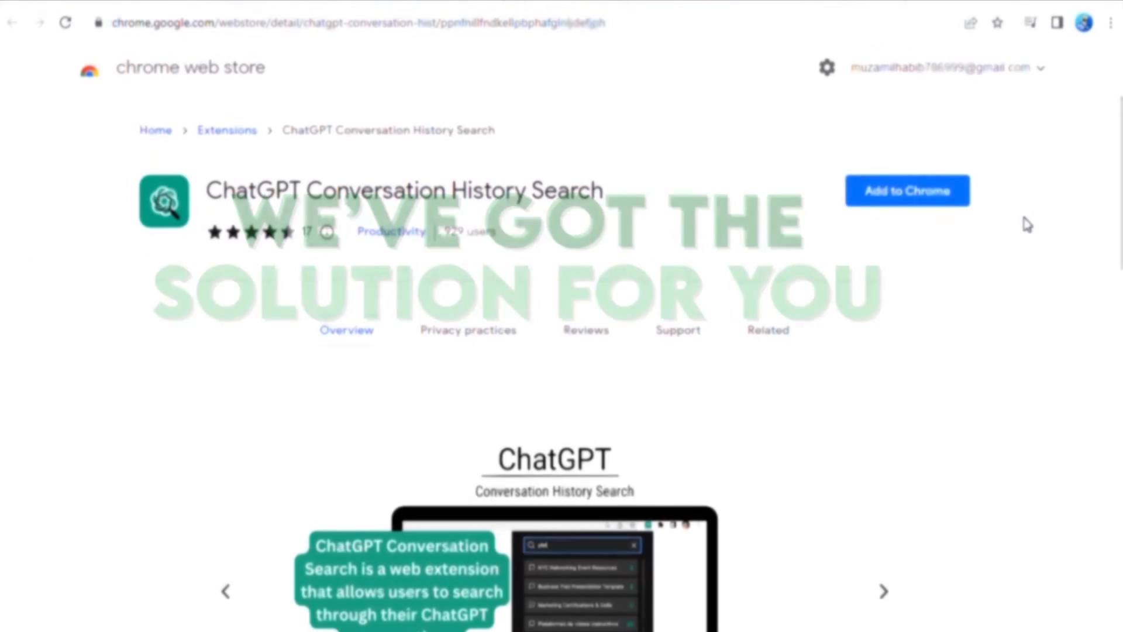
Scroll down the Chrome Web Store listing toward the Related extensions section.
scroll(down, 3)
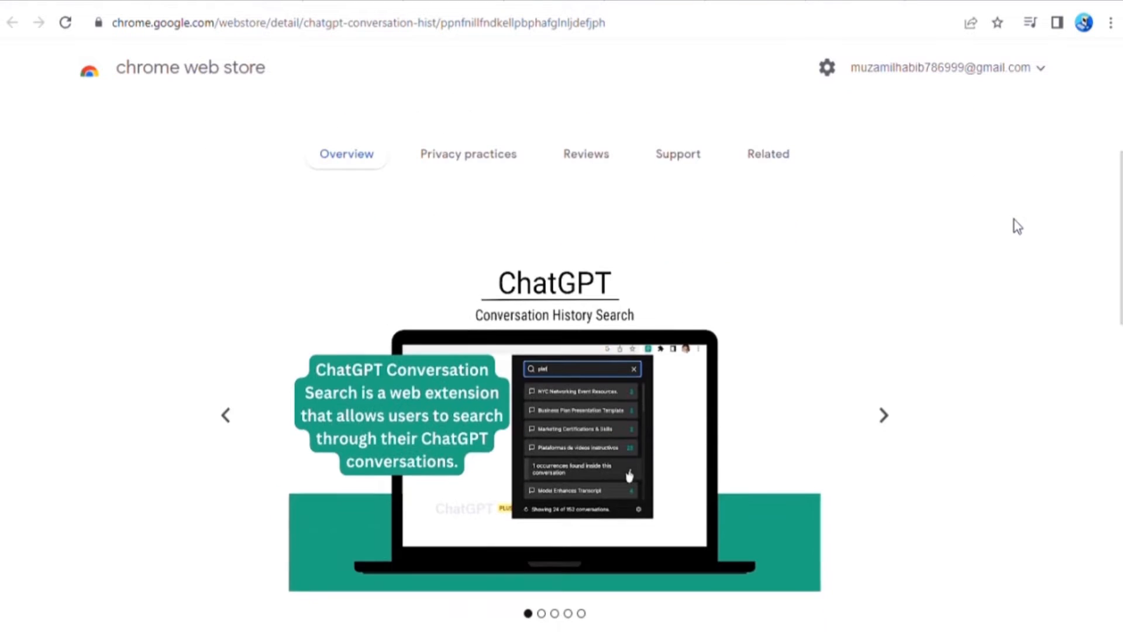
scroll(down, 3)
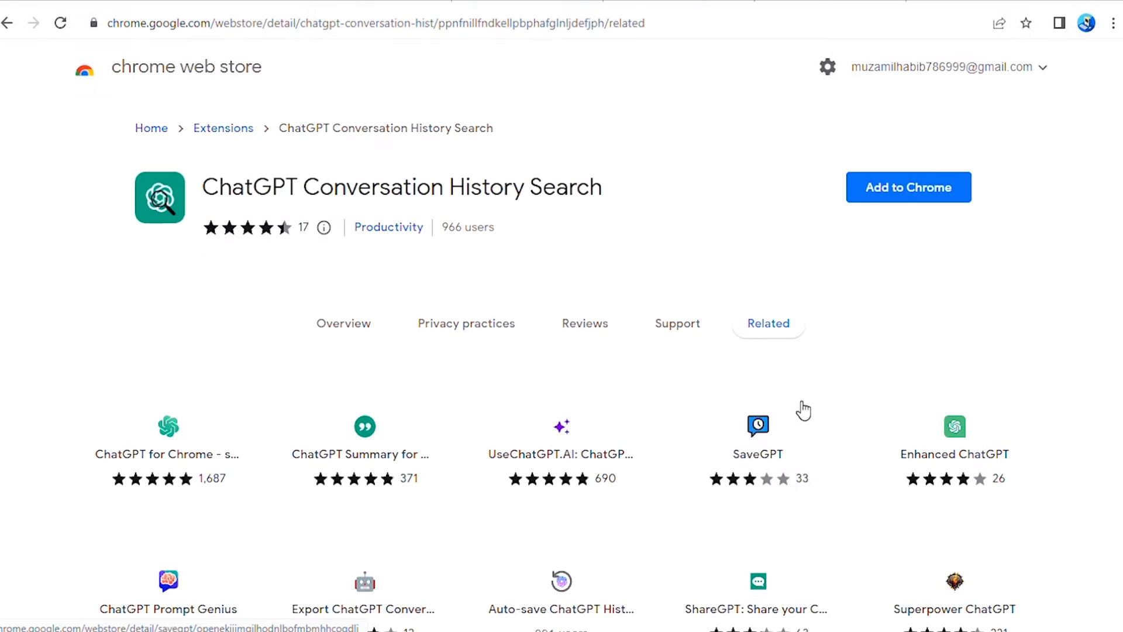
Add the extension via Add to Chrome, confirm it, and dismiss the 'added to Chrome' notice.
click(907, 187)
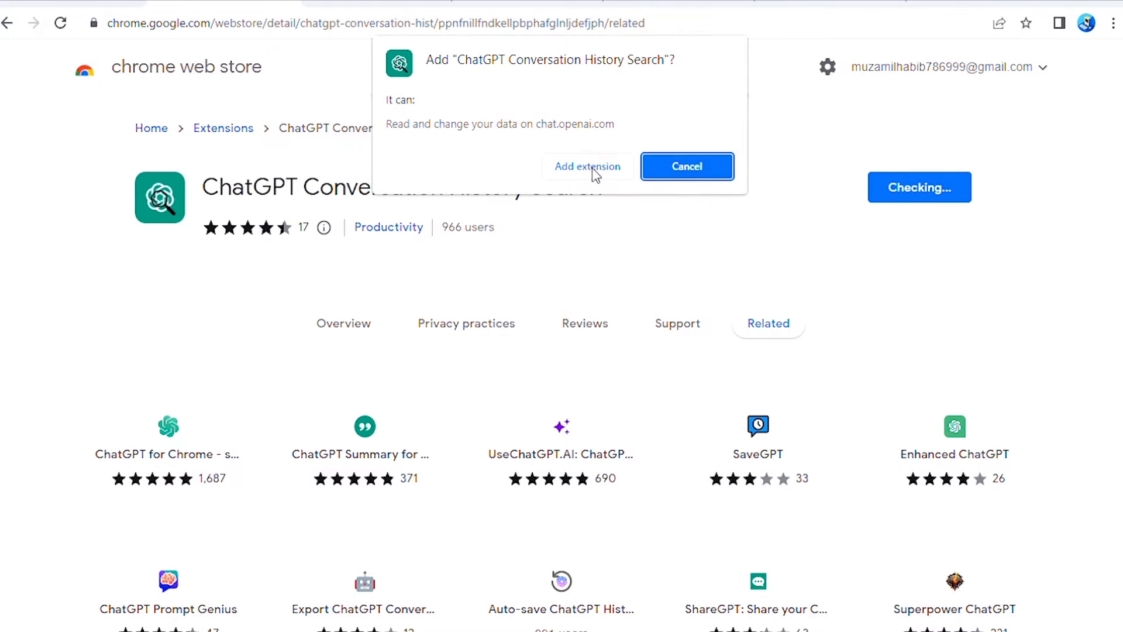
click(586, 167)
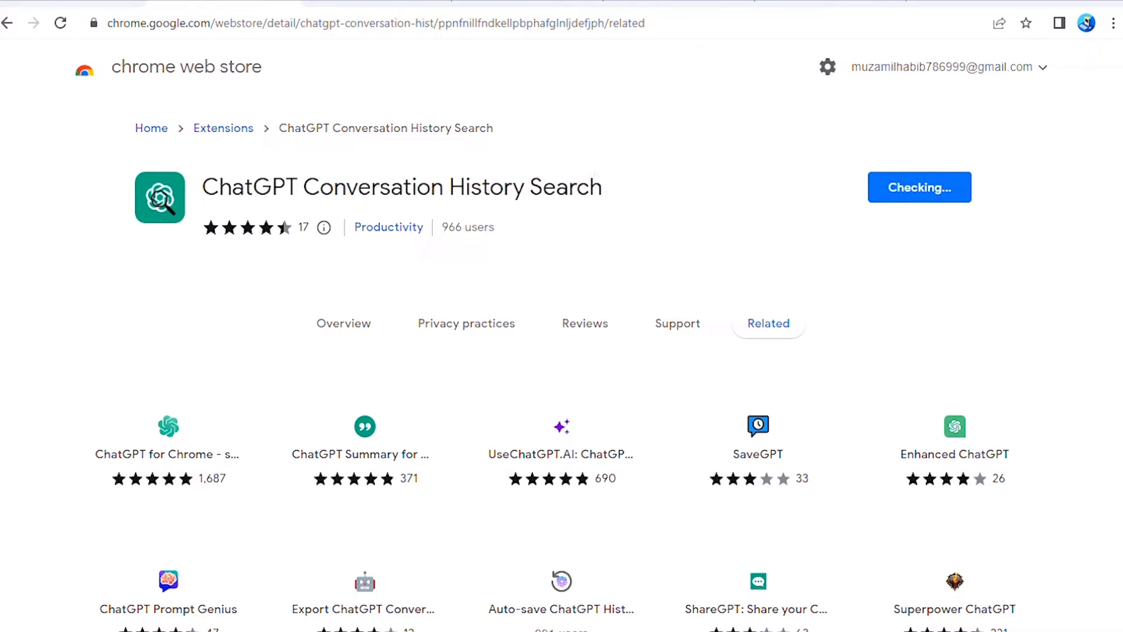
click(919, 187)
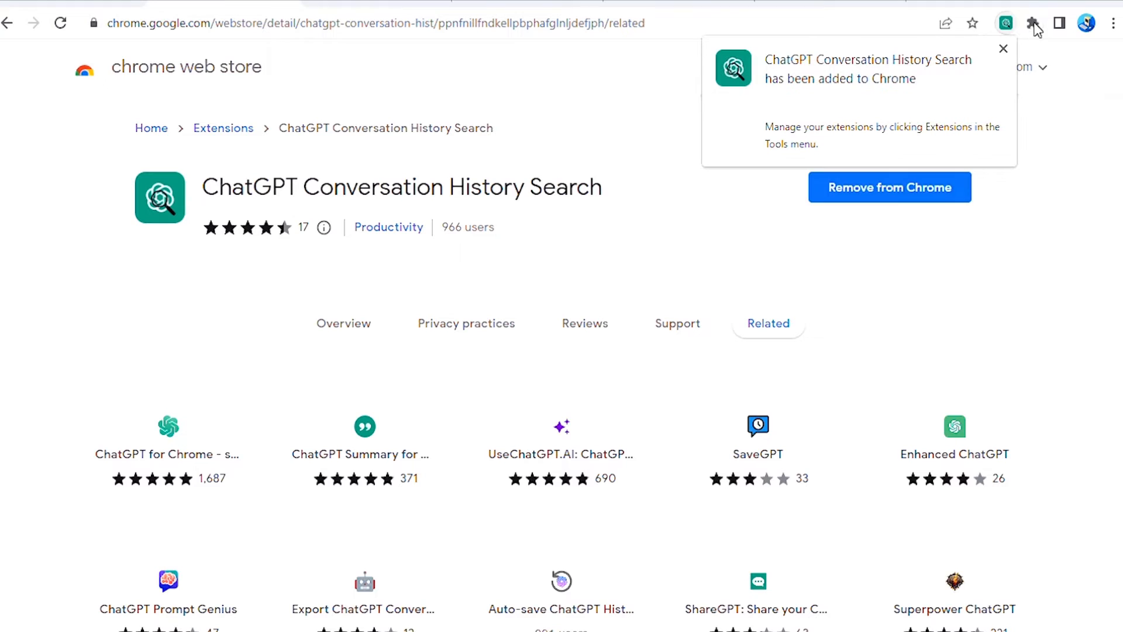
click(1032, 24)
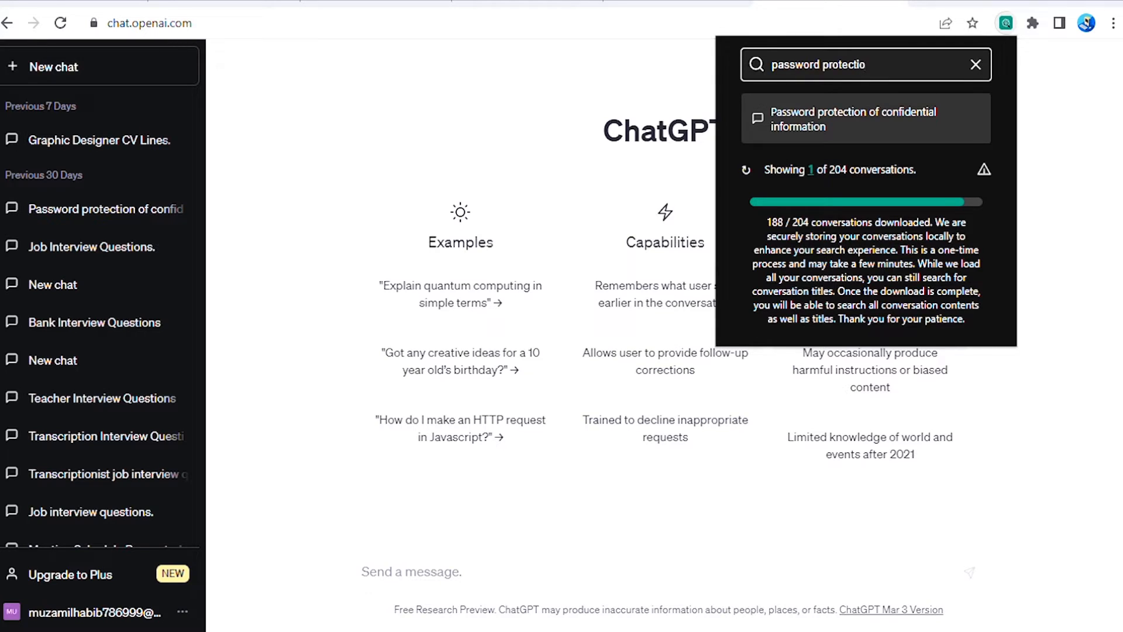
Search past conversations for 'infor' and open the Teacher Interview Questions result.
click(865, 118)
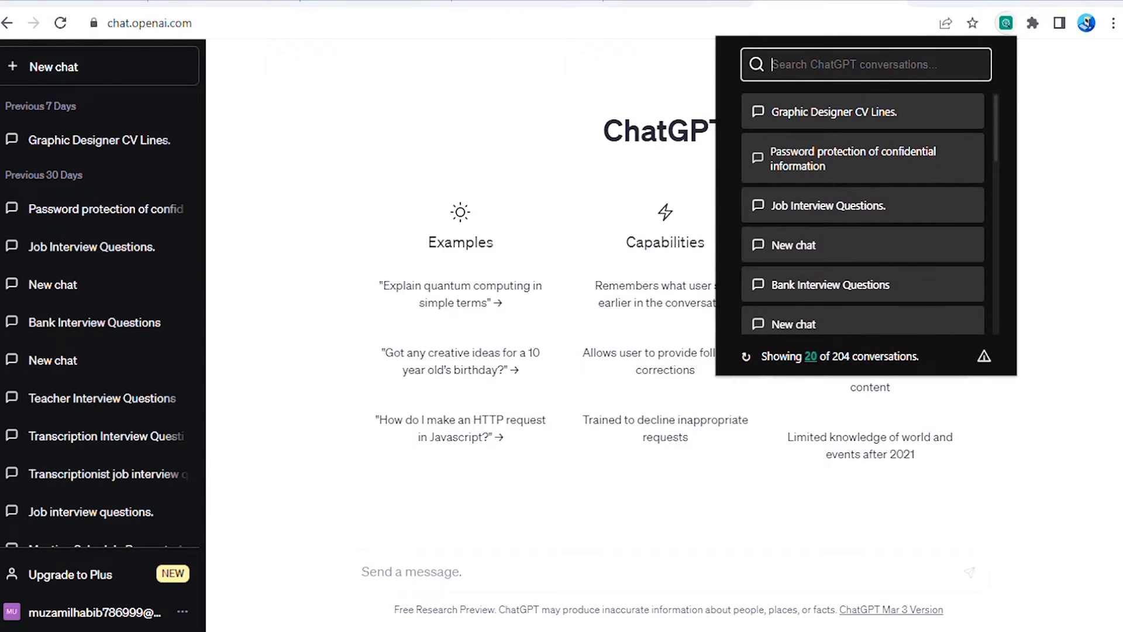
text(information)
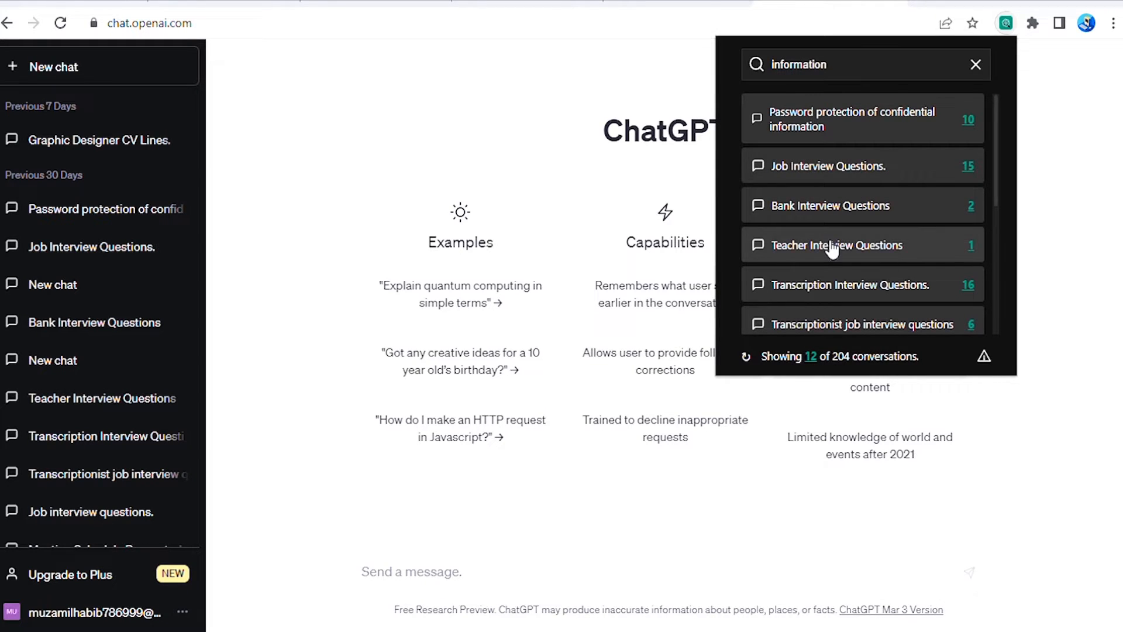
click(836, 245)
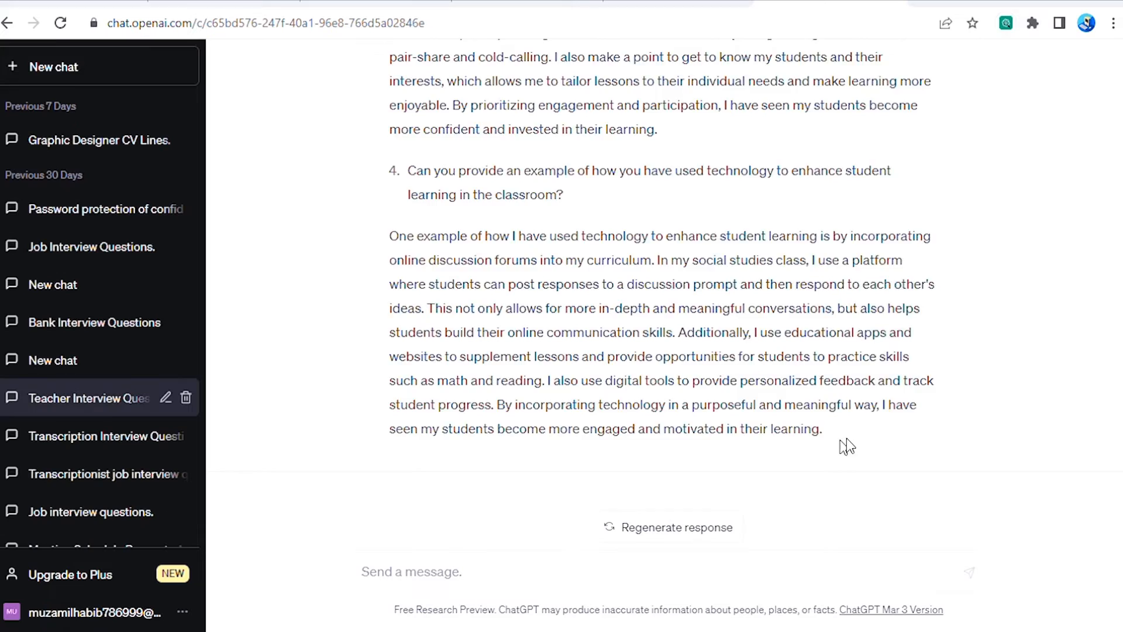
Jump to the highlighted 'information' match in the chat, then exit the in-conversation search.
click(1065, 106)
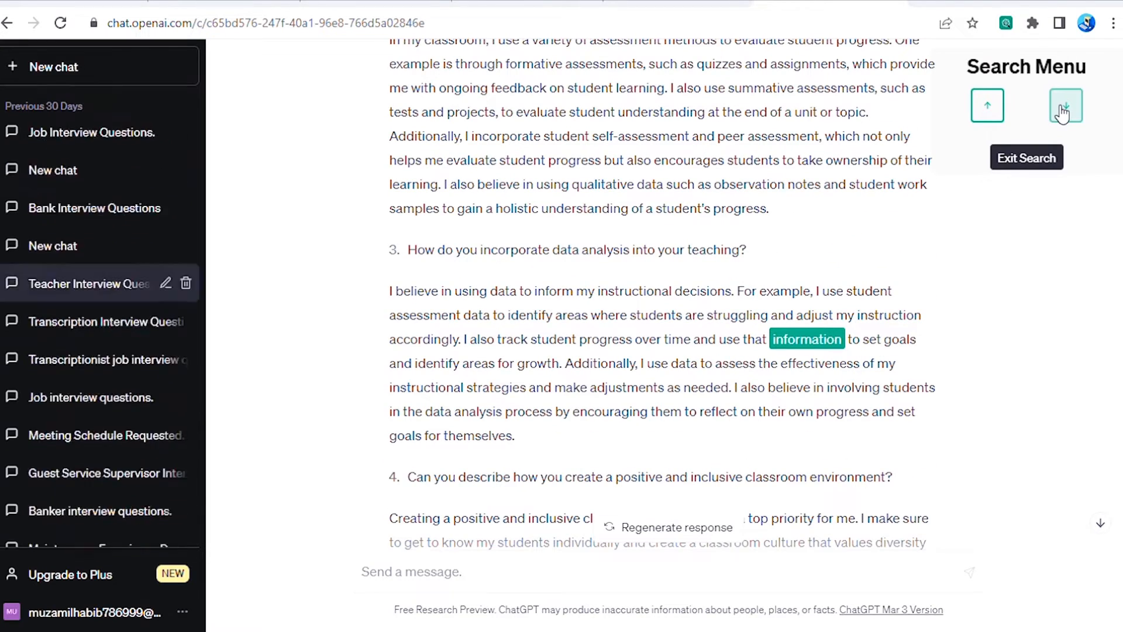
click(1064, 104)
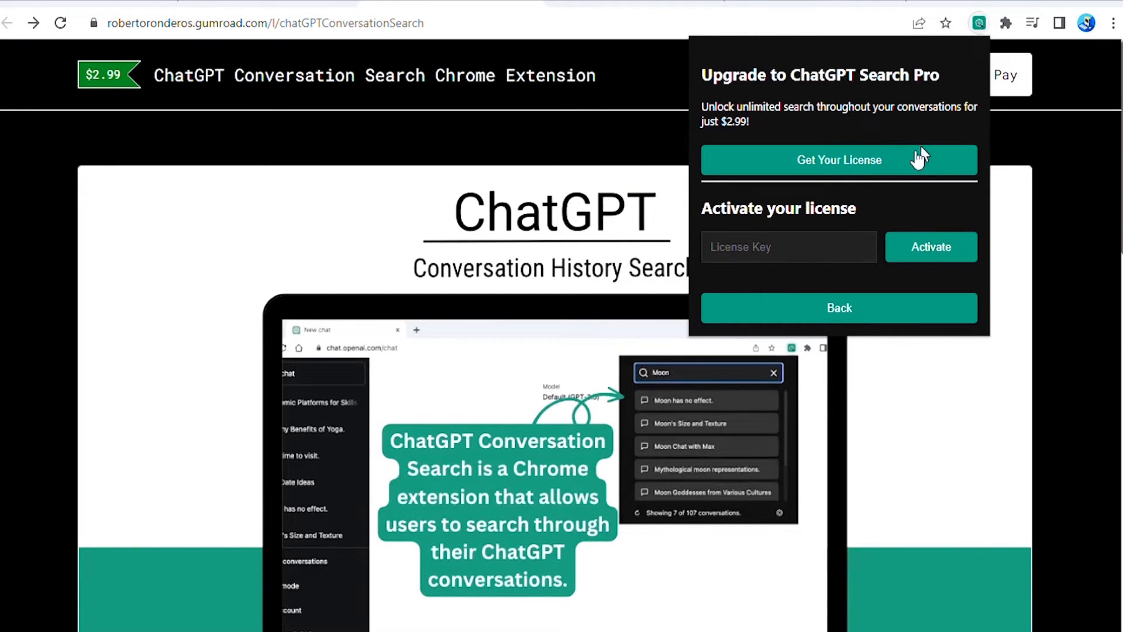
mouse_move(888, 199)
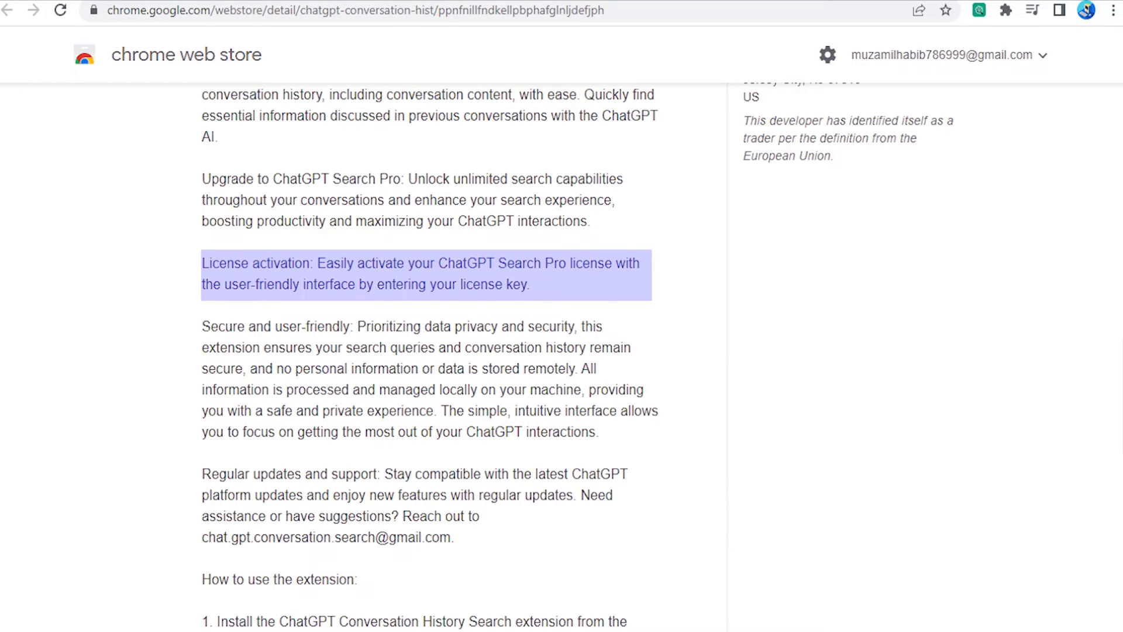
Search conversations for 'Gluten free' and open the Gluten-Free Frozen Pancakes (GF) result.
click(1002, 16)
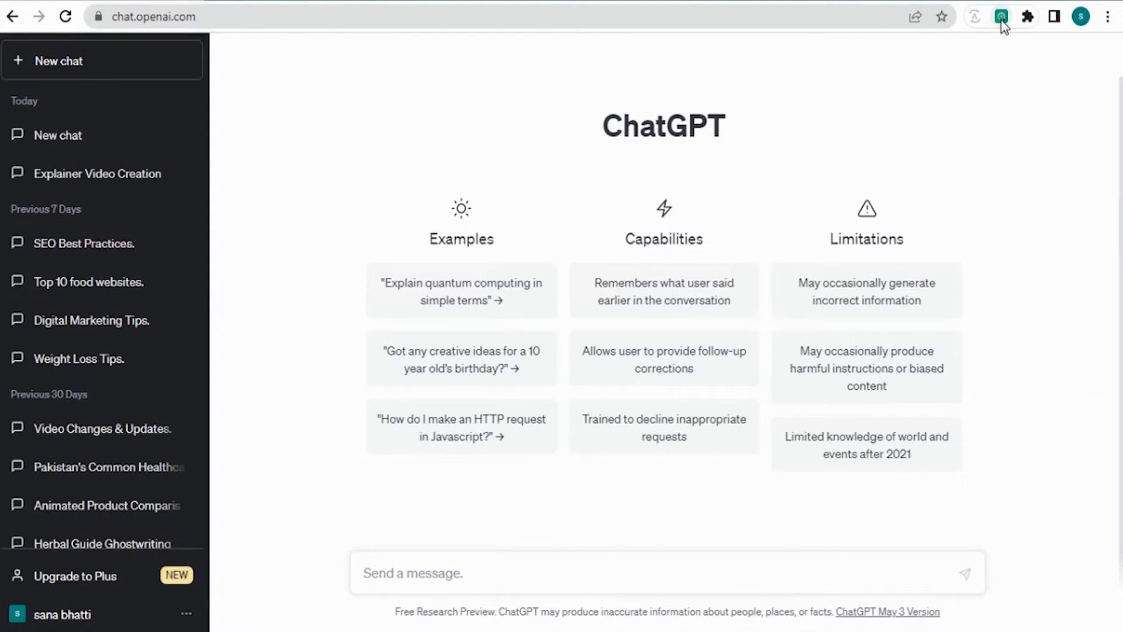
click(1001, 16)
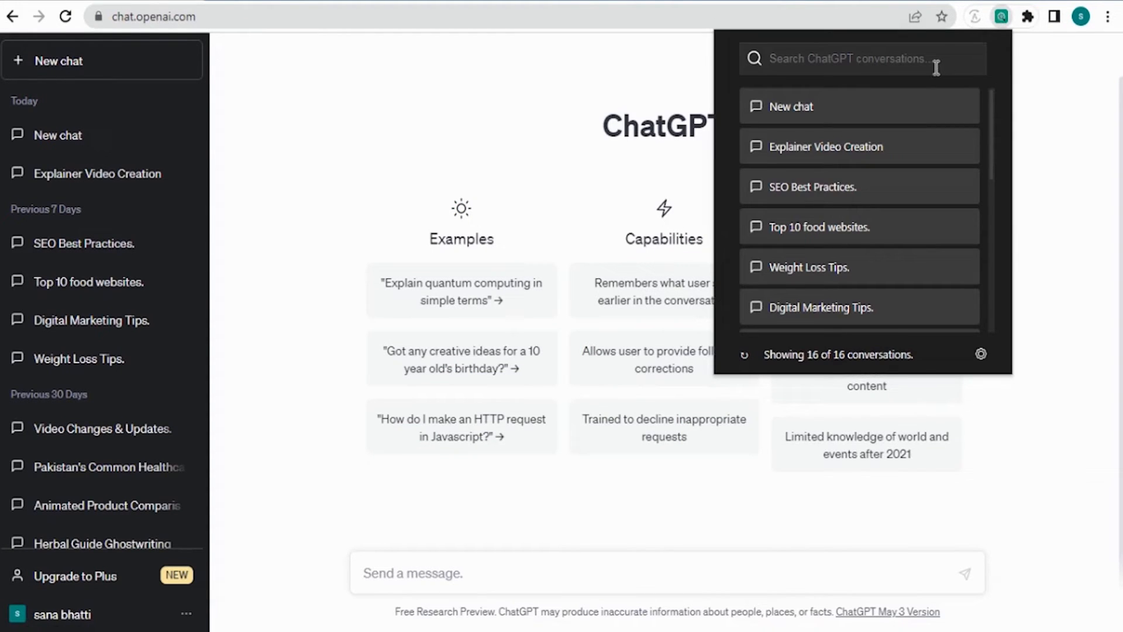
click(859, 59)
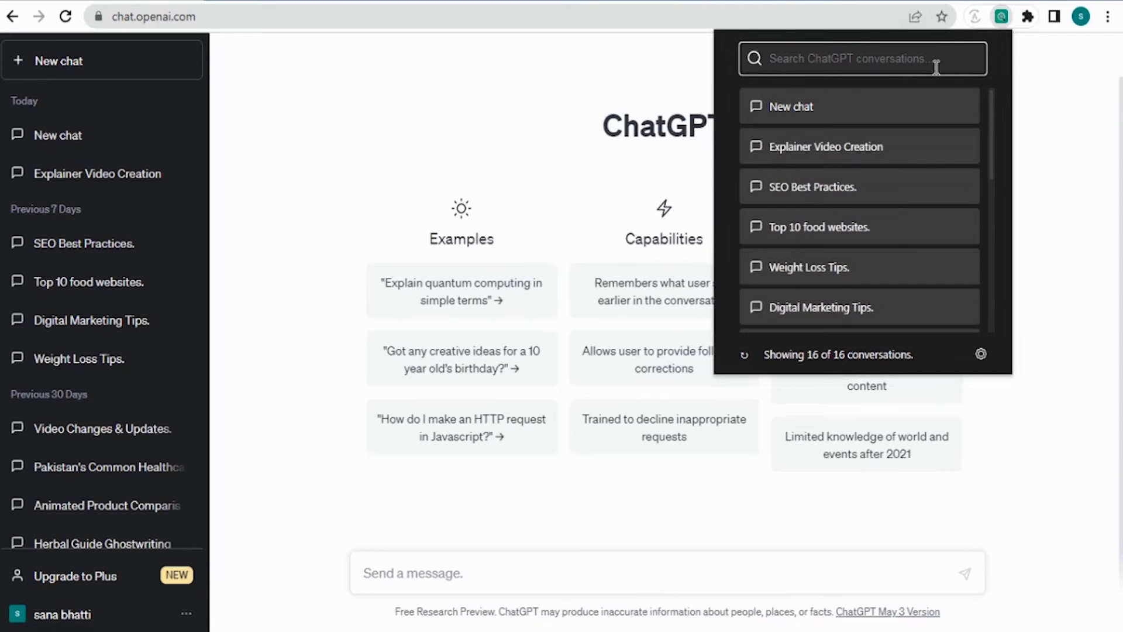
text(Gluten free)
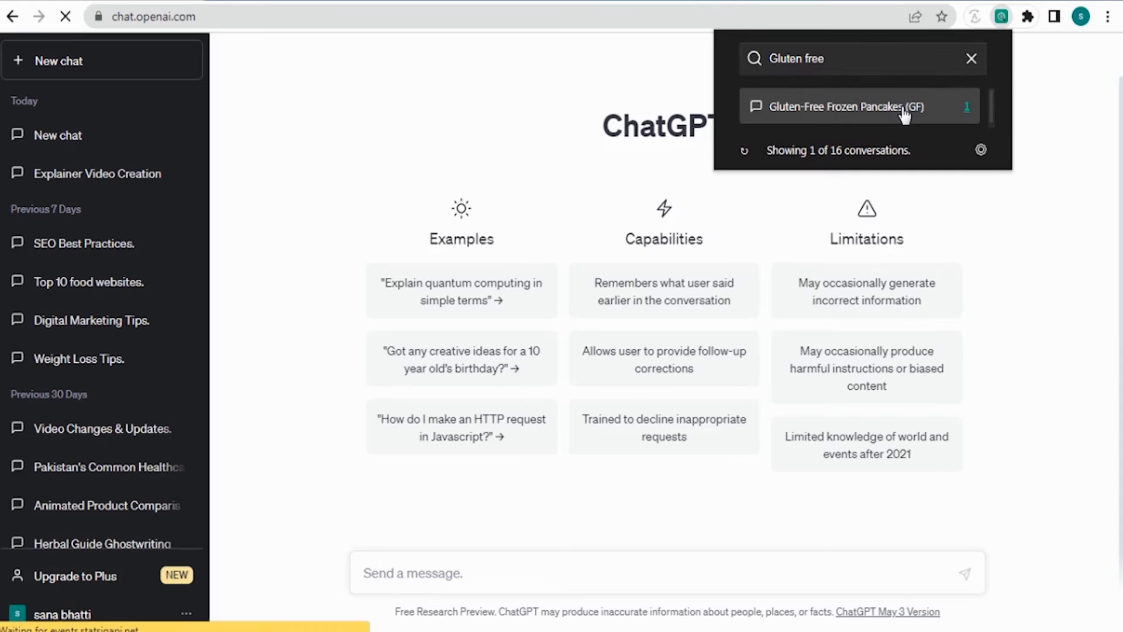
click(860, 106)
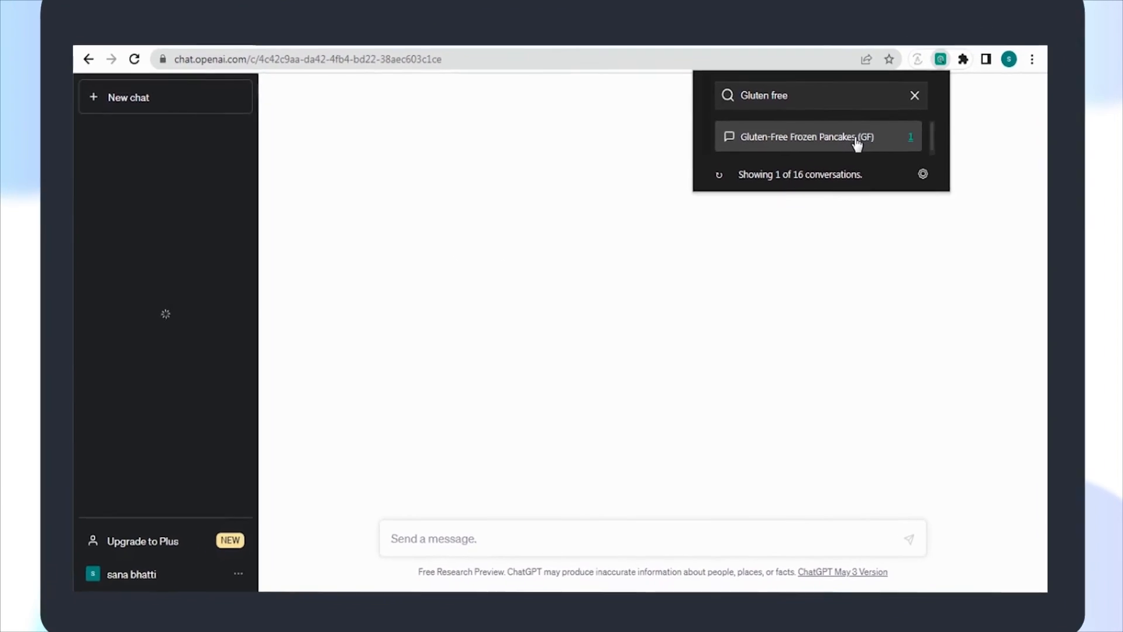